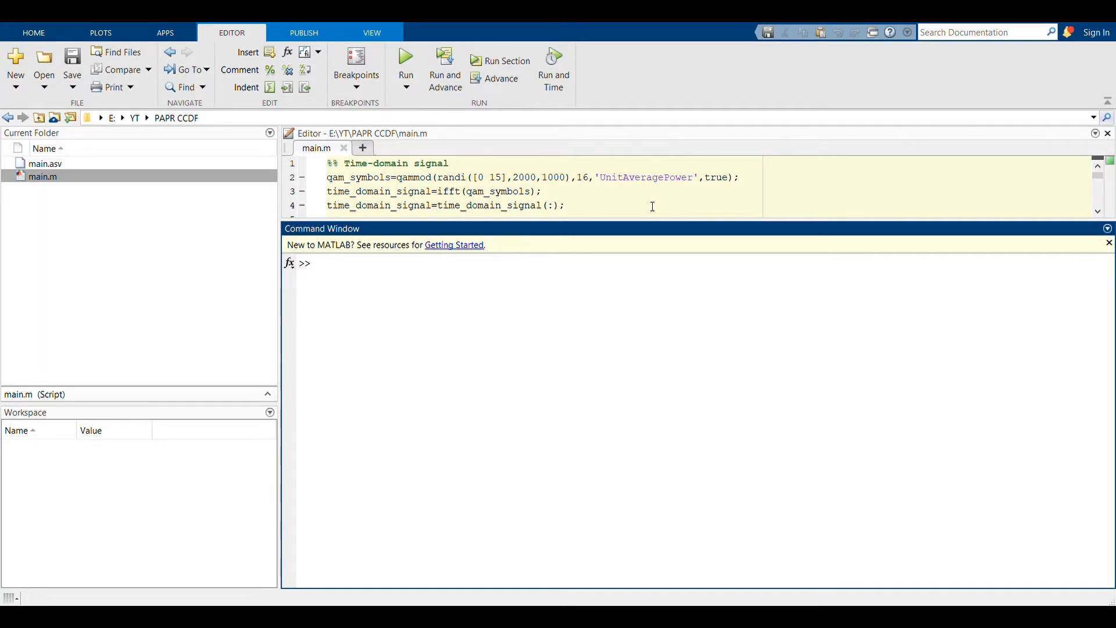
- Review the PAPR computation in main.m, highlighting the element-wise division in the PAPR formula
left_click(316, 263)
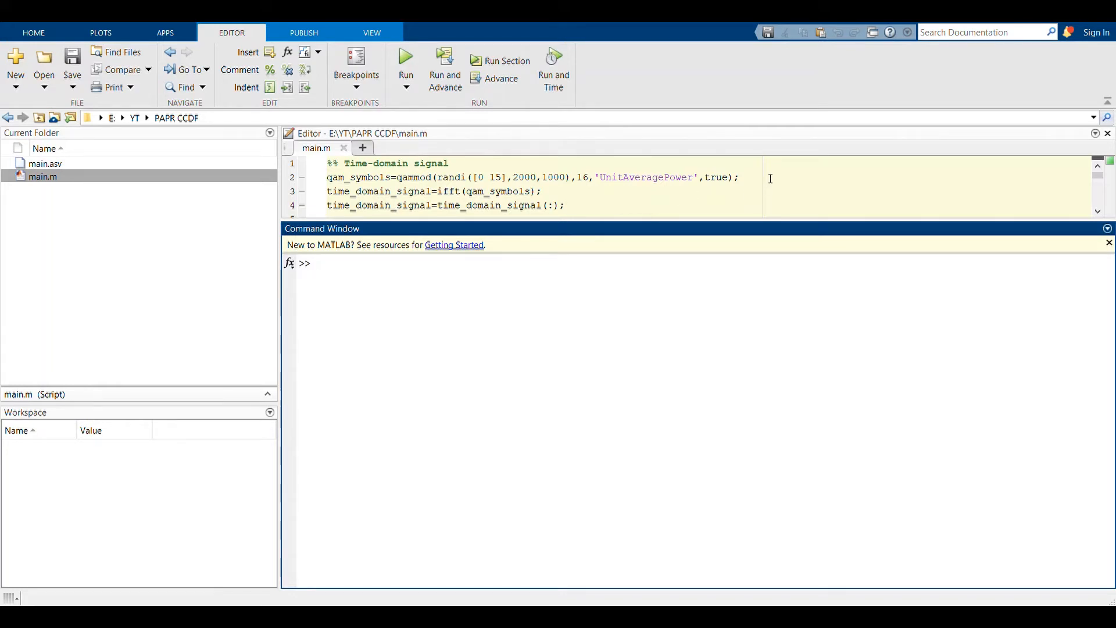
left_click(740, 177)
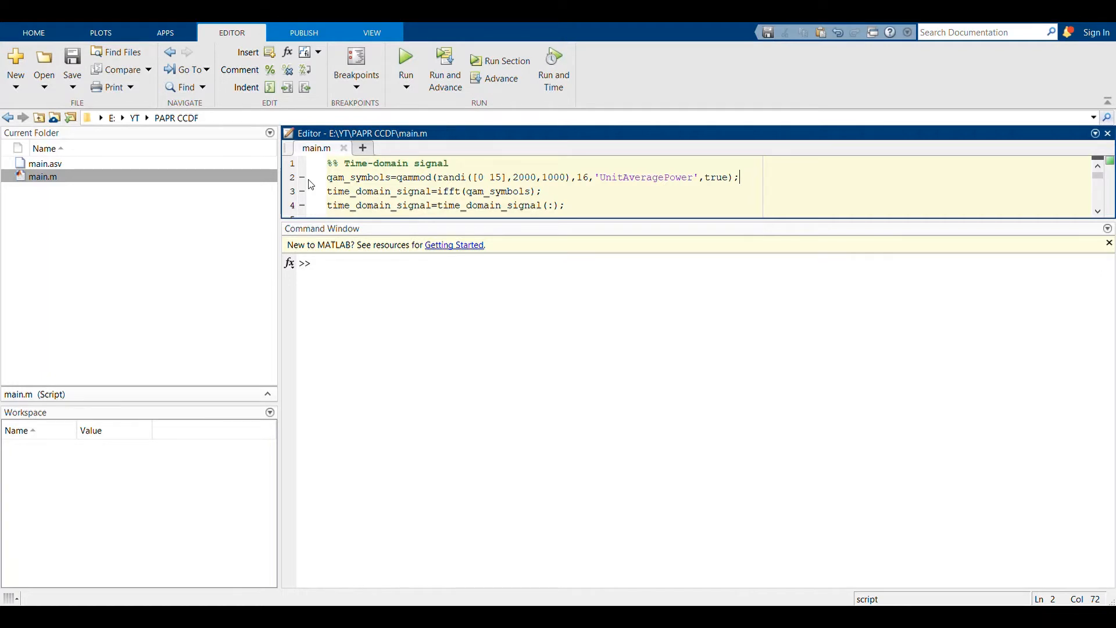
mouse_move(309, 200)
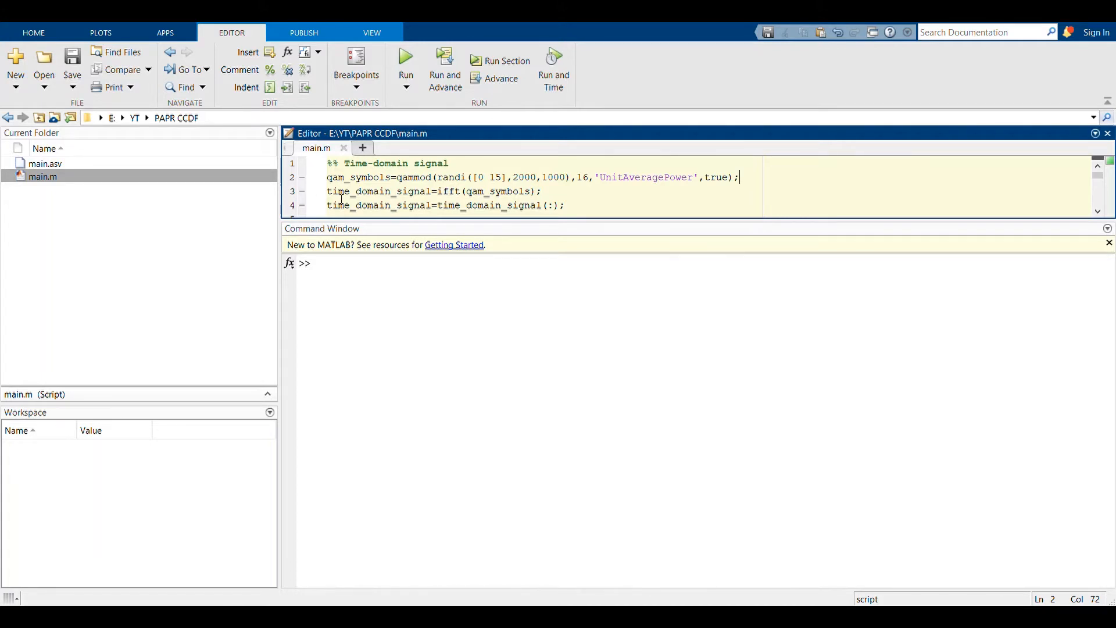
mouse_move(319, 197)
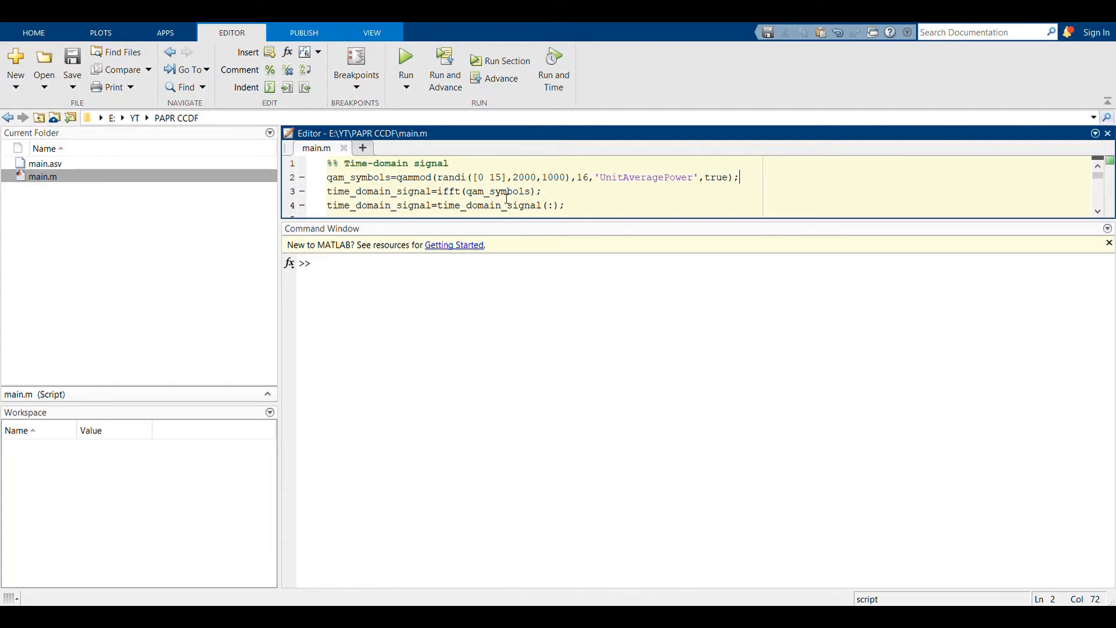
mouse_move(605, 214)
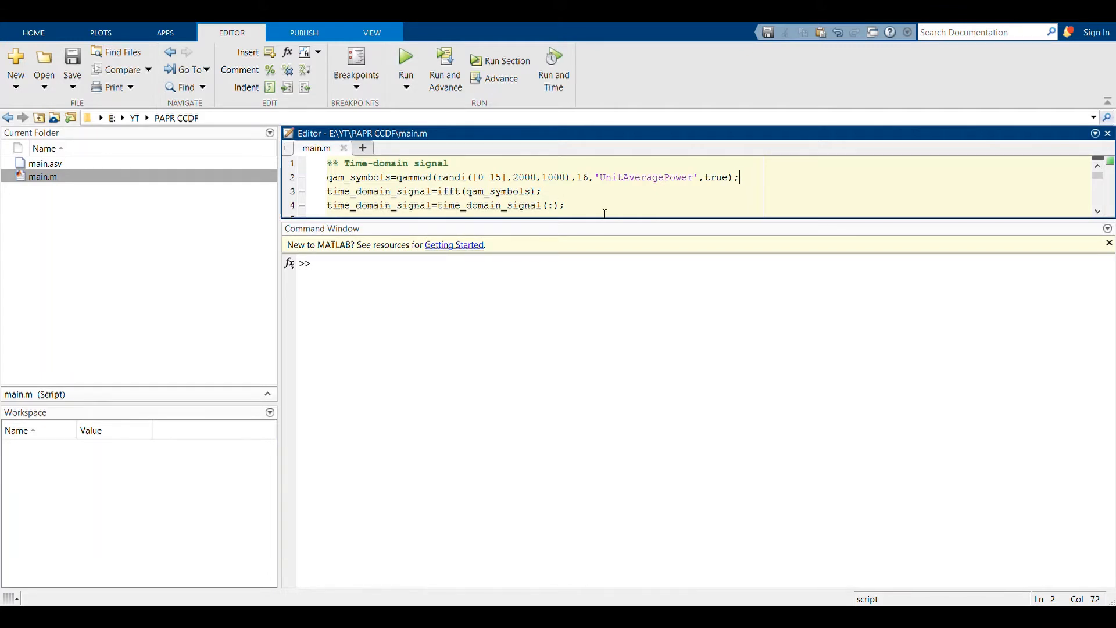
mouse_move(1053, 110)
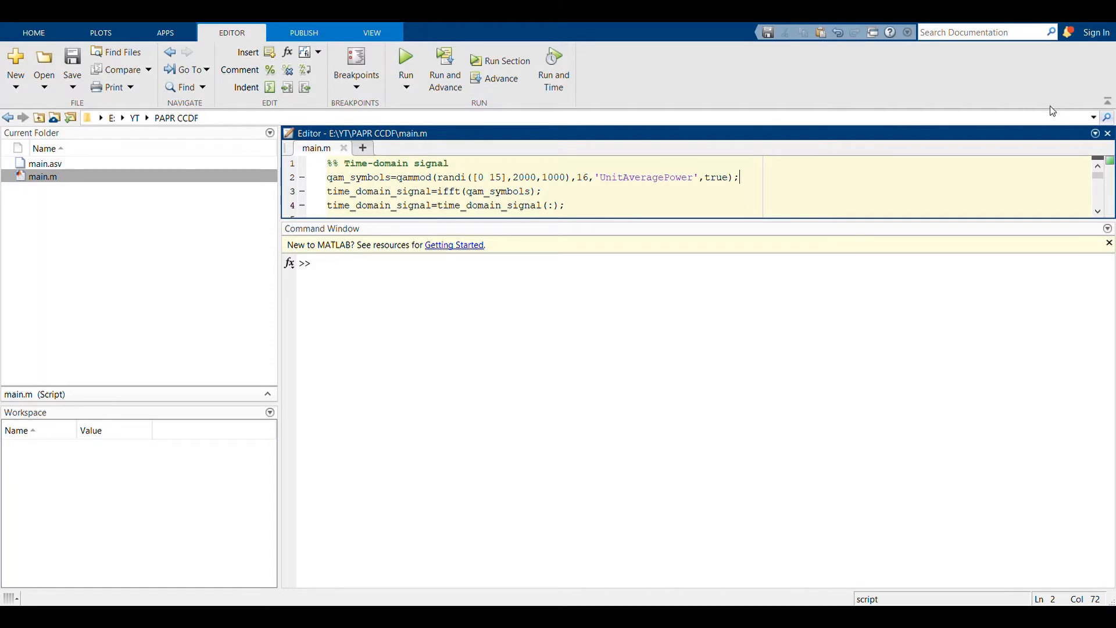
scroll("down", 3)
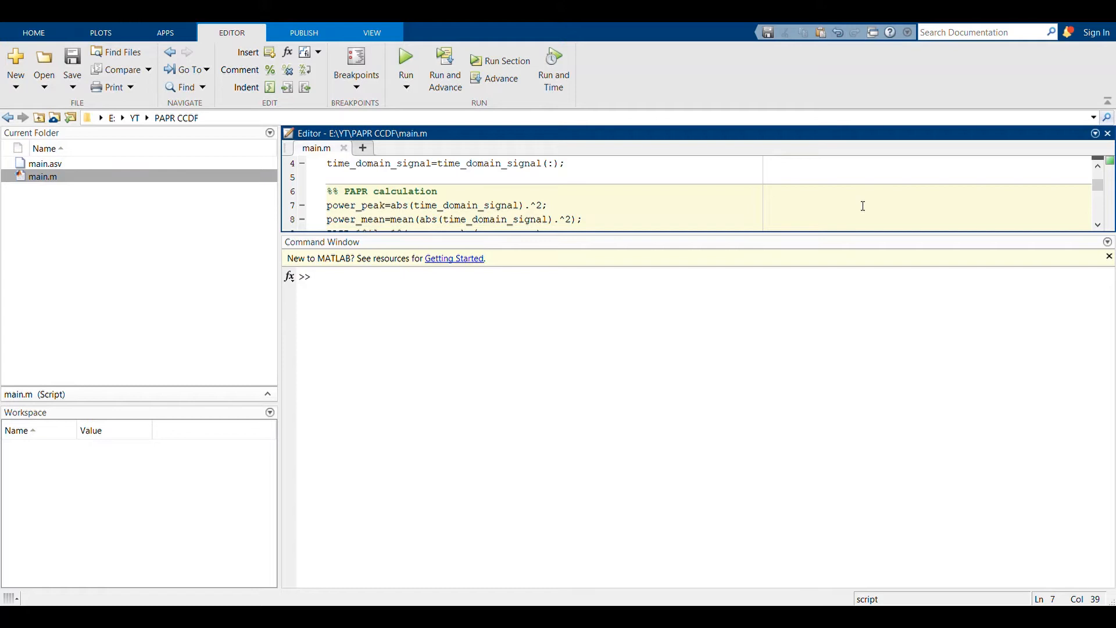
mouse_move(702, 205)
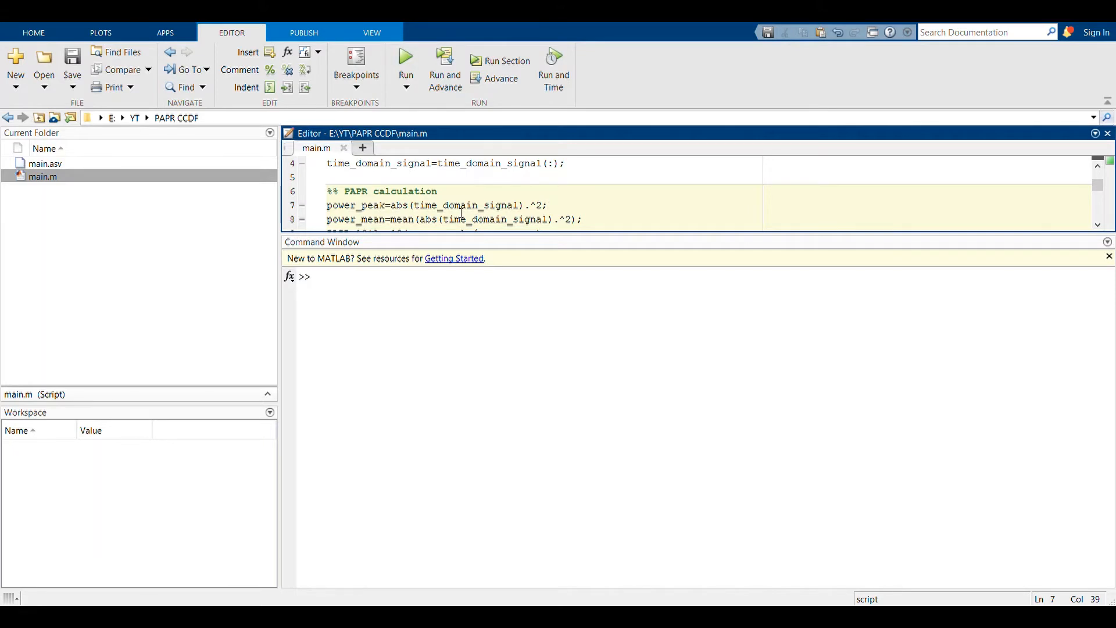
left_click(548, 206)
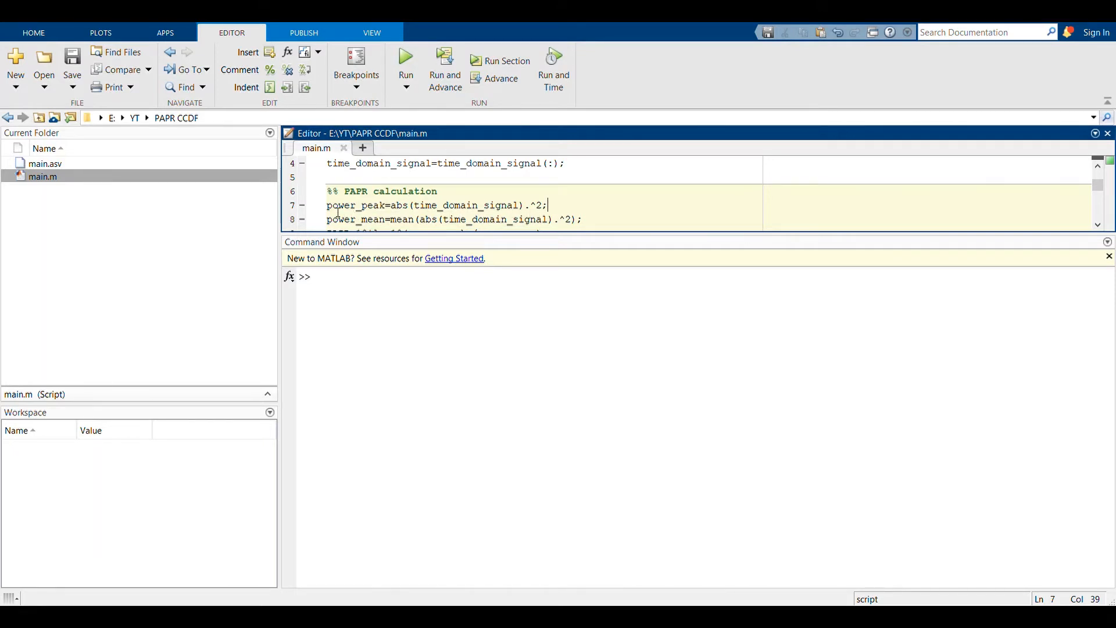
mouse_move(589, 226)
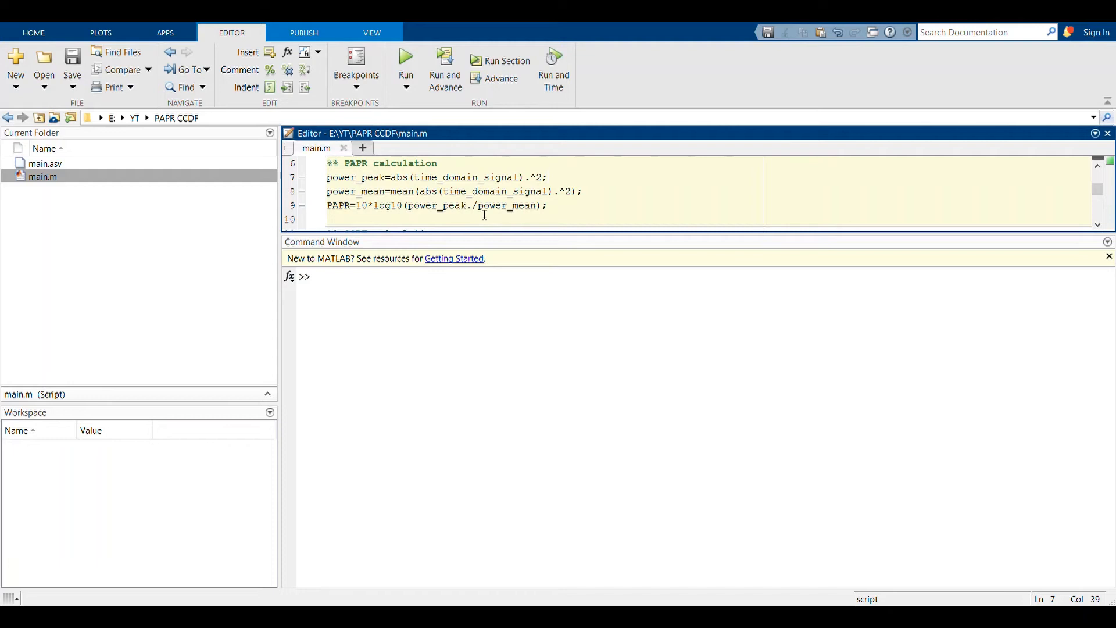
double_click(468, 204)
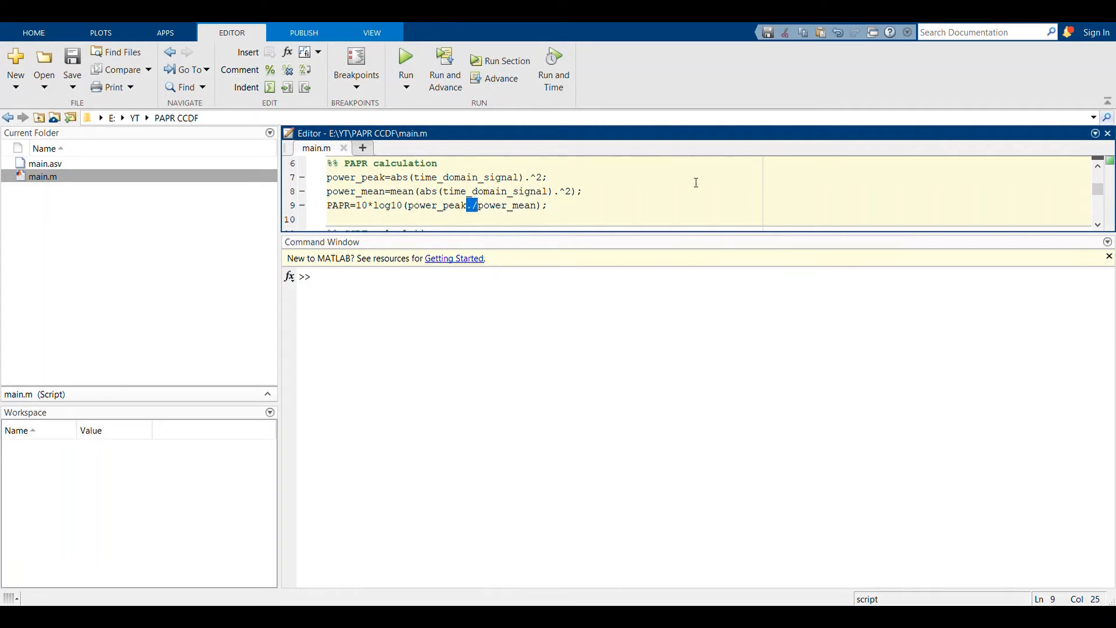
mouse_move(446, 209)
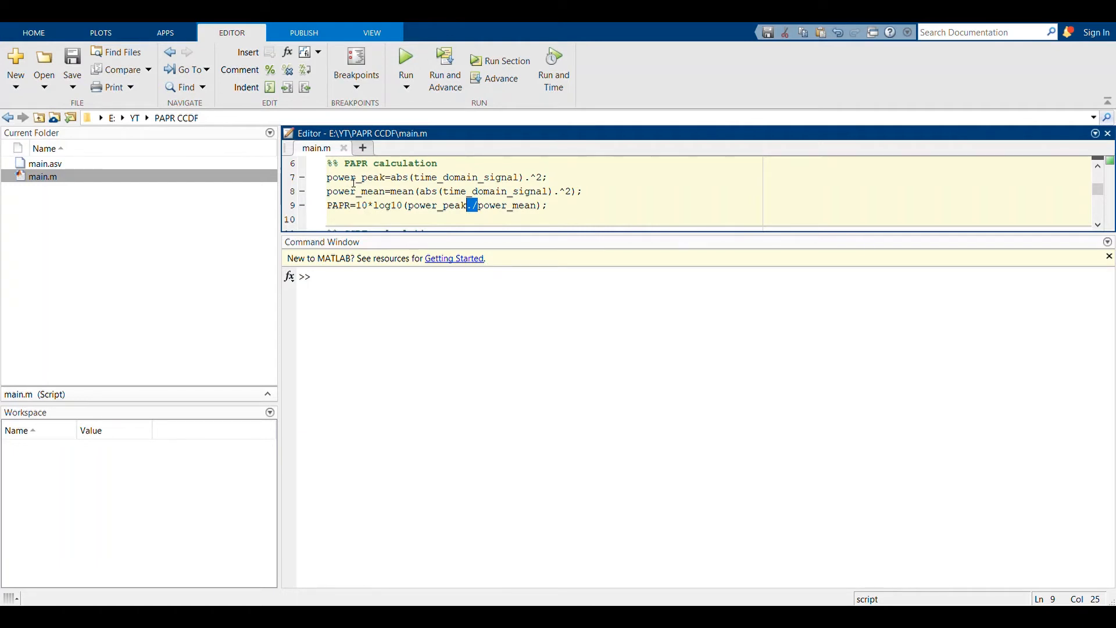
mouse_move(403, 198)
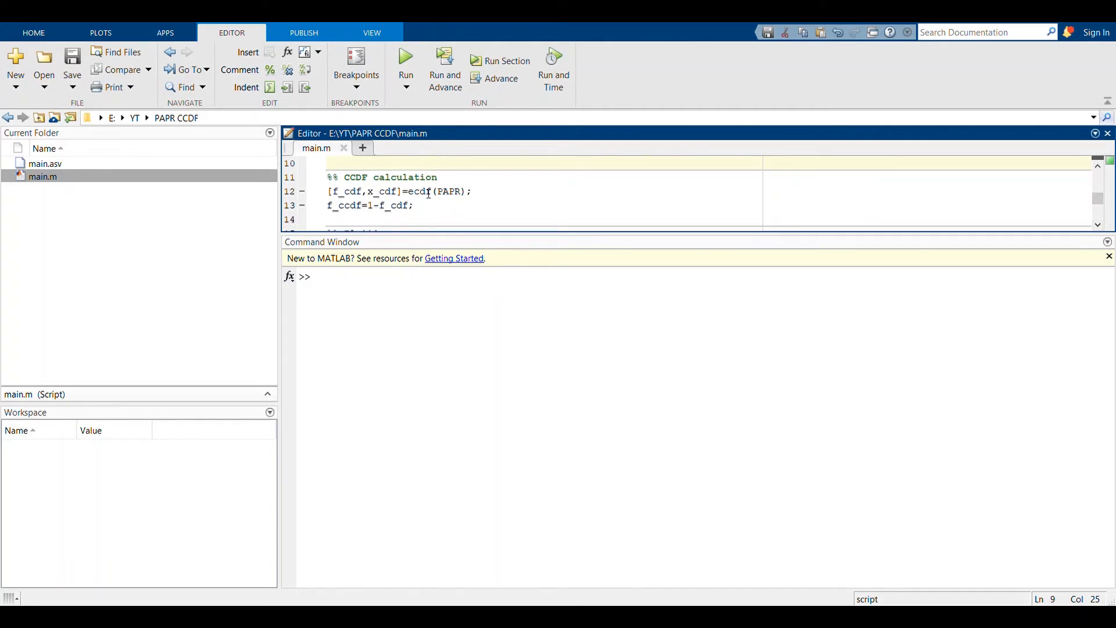
- Trace the ecdf call and where its f_cdf and x_cdf outputs are used
double_click(420, 192)
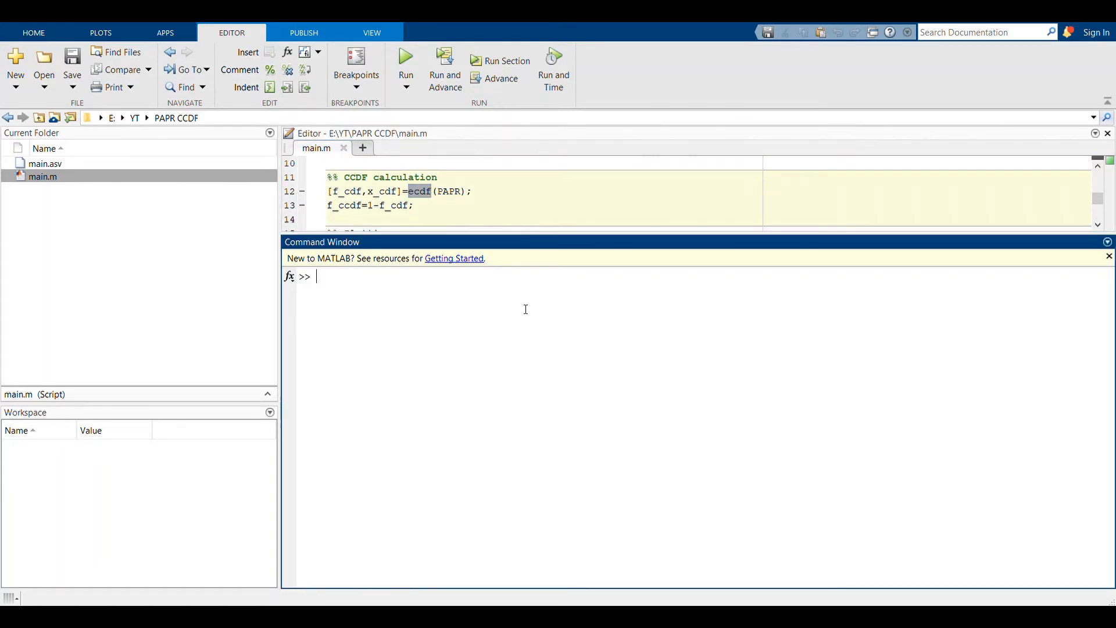
mouse_move(568, 228)
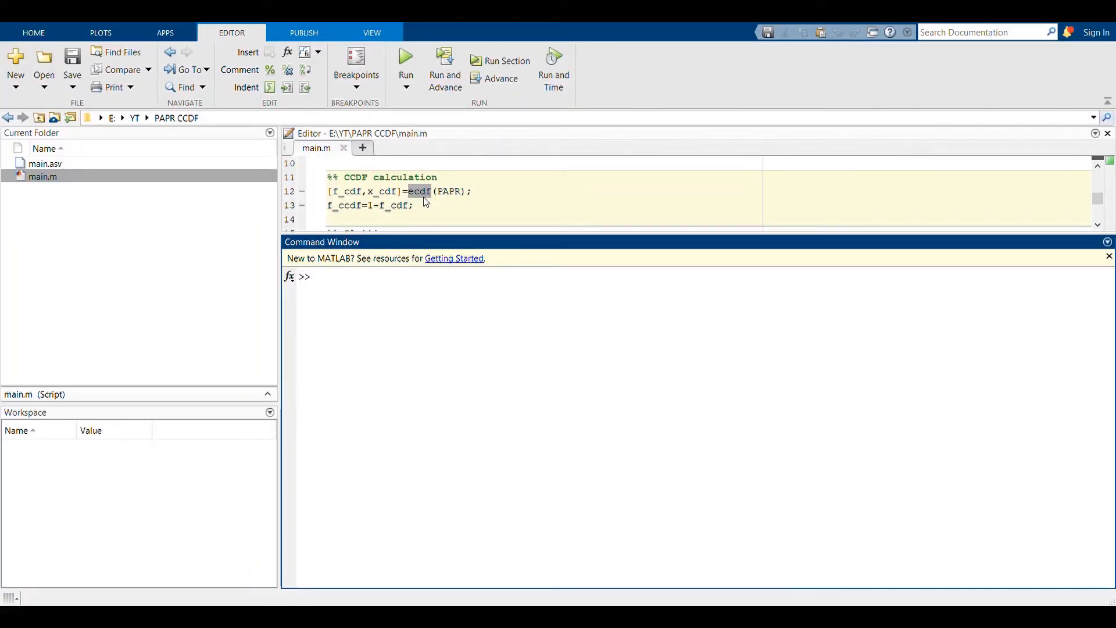
mouse_move(477, 201)
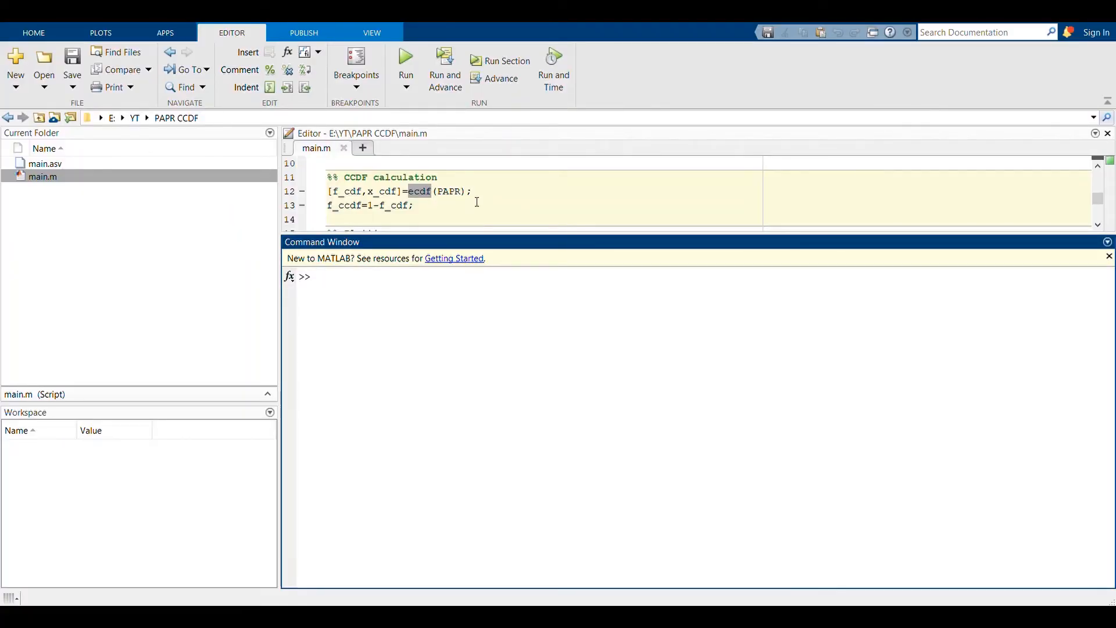
mouse_move(452, 207)
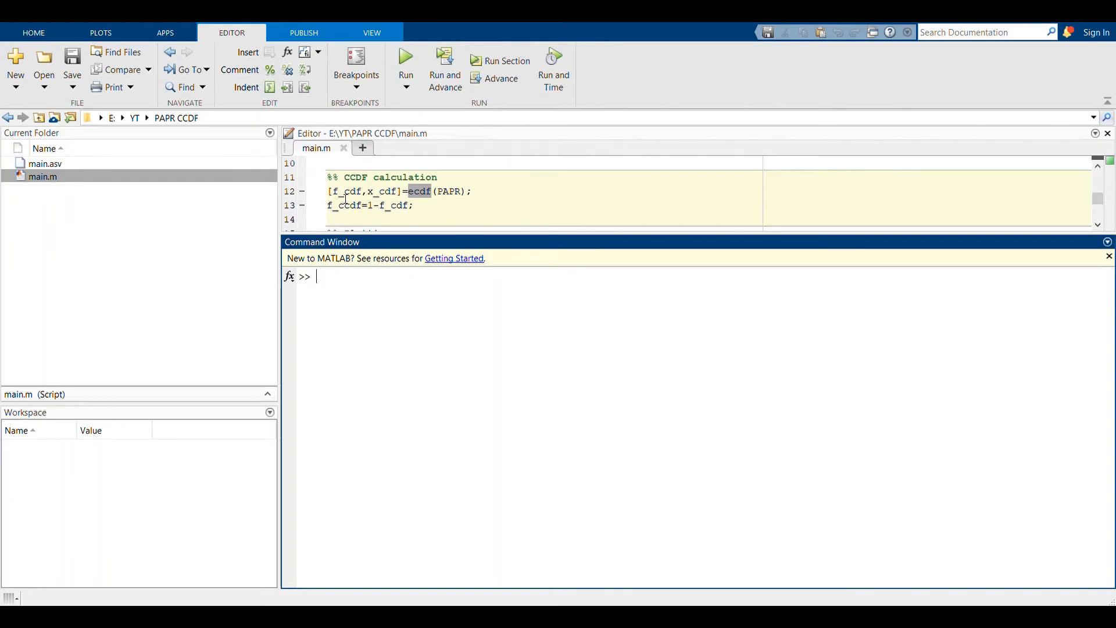
double_click(347, 191)
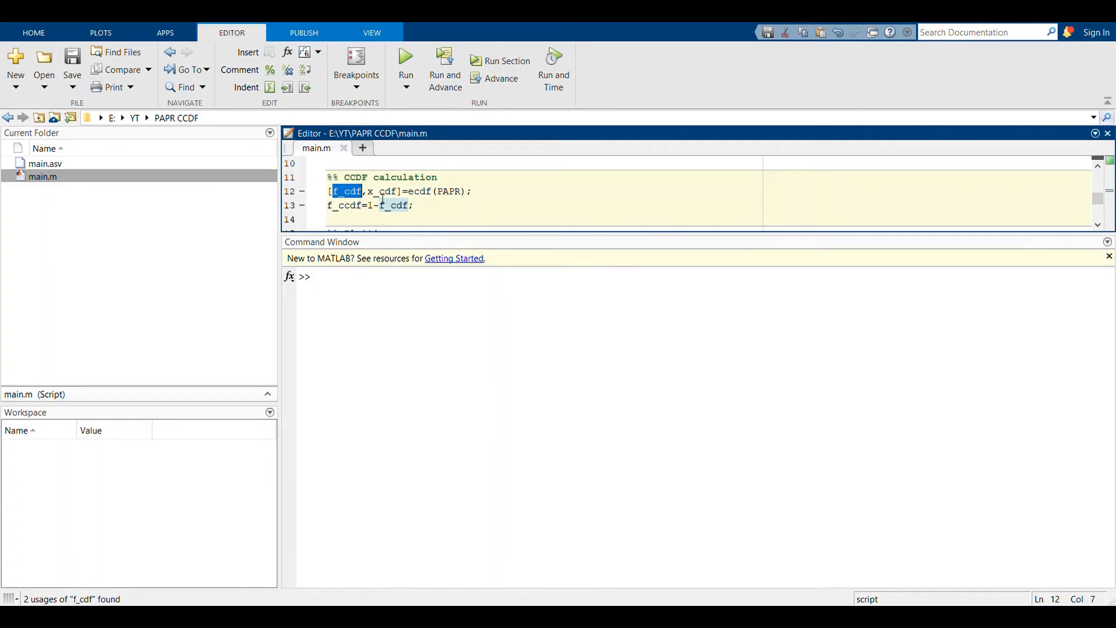
double_click(382, 191)
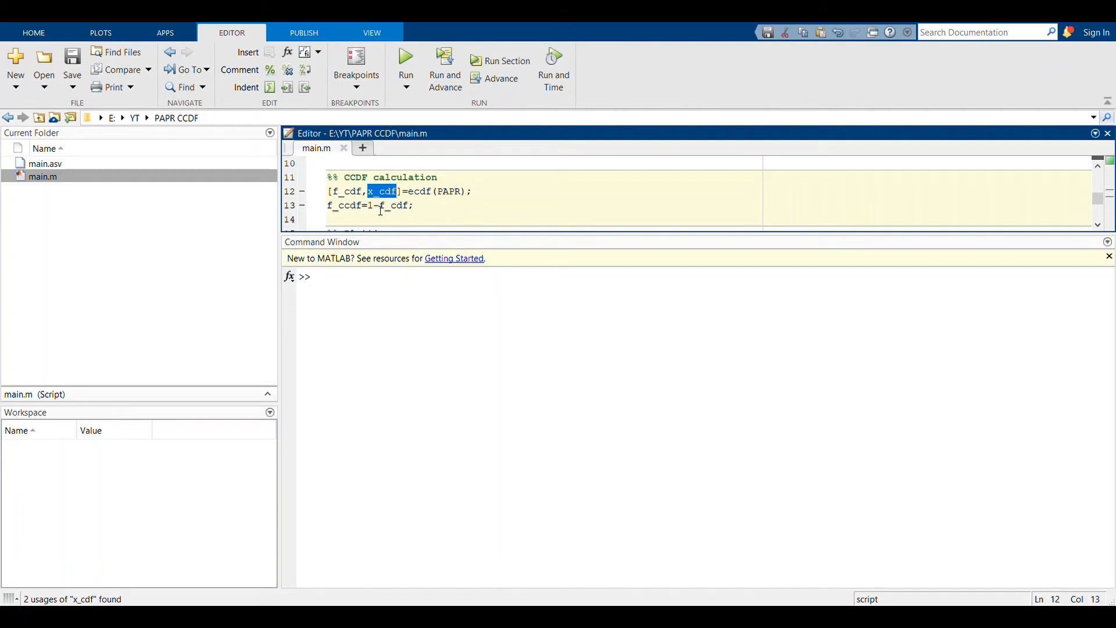
left_click(438, 205)
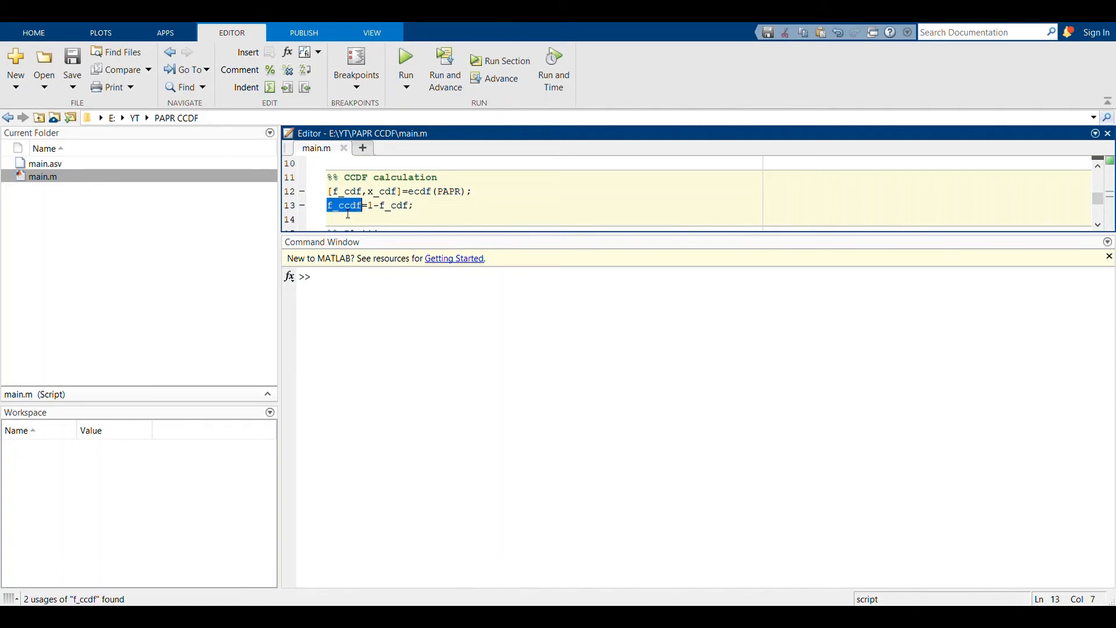
mouse_move(583, 217)
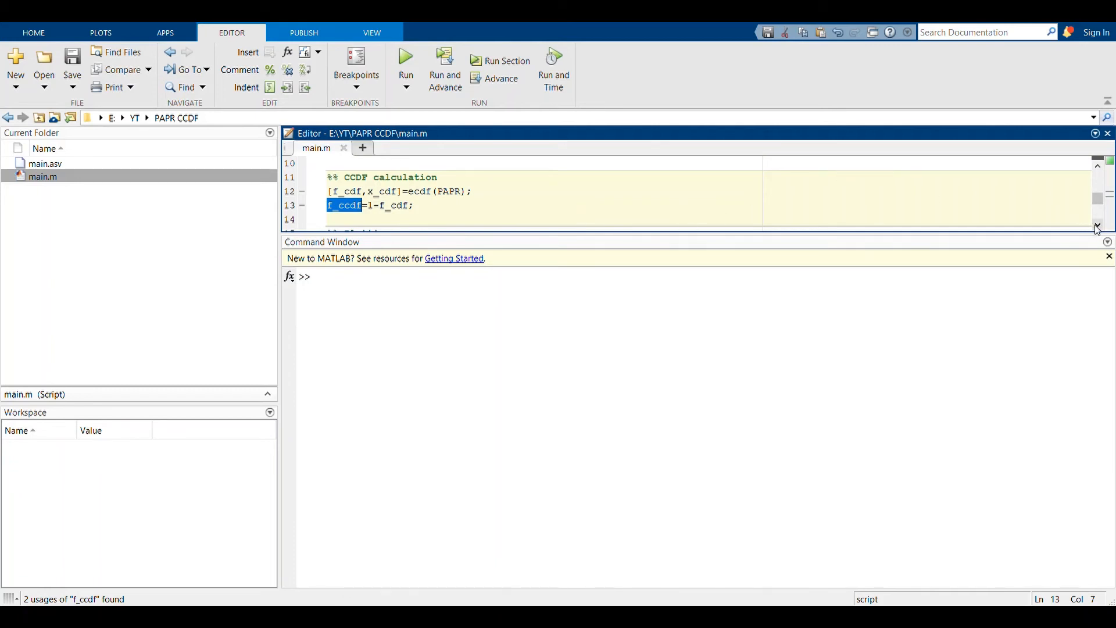
- Locate the semilogy plotting call and bring up the CCDF figure of probability against PAPR (dB)
scroll("down", 3)
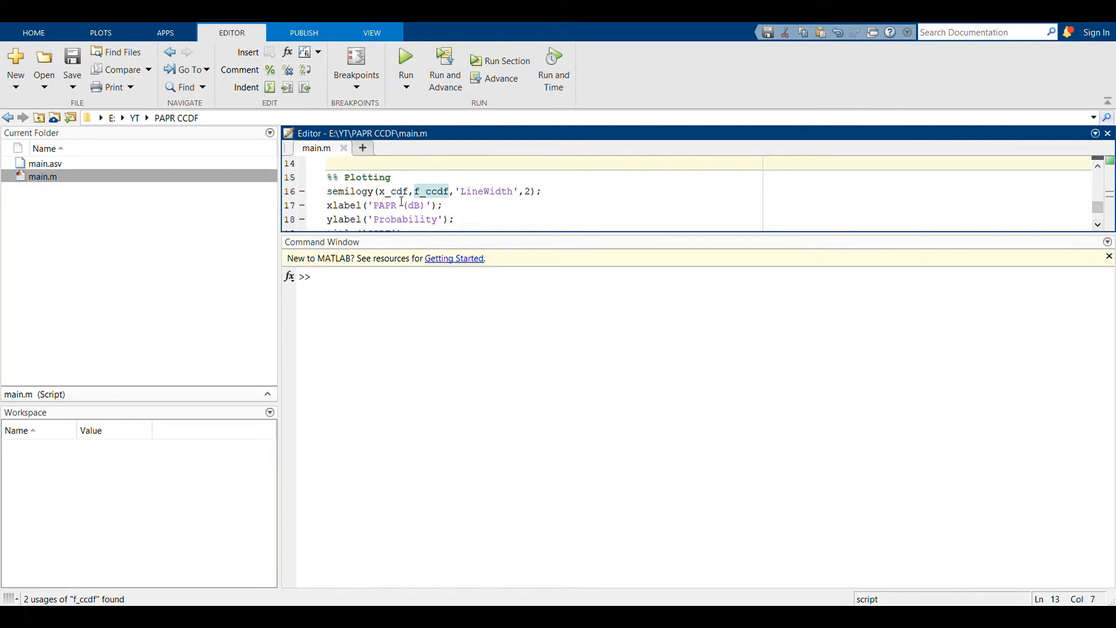
double_click(350, 191)
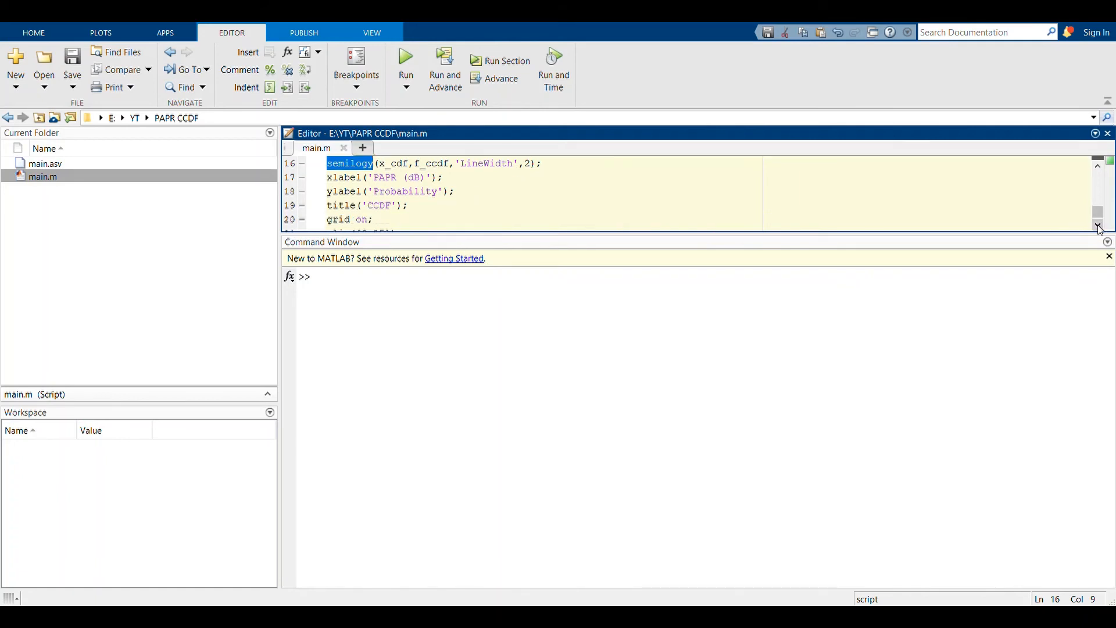
scroll("down", 3)
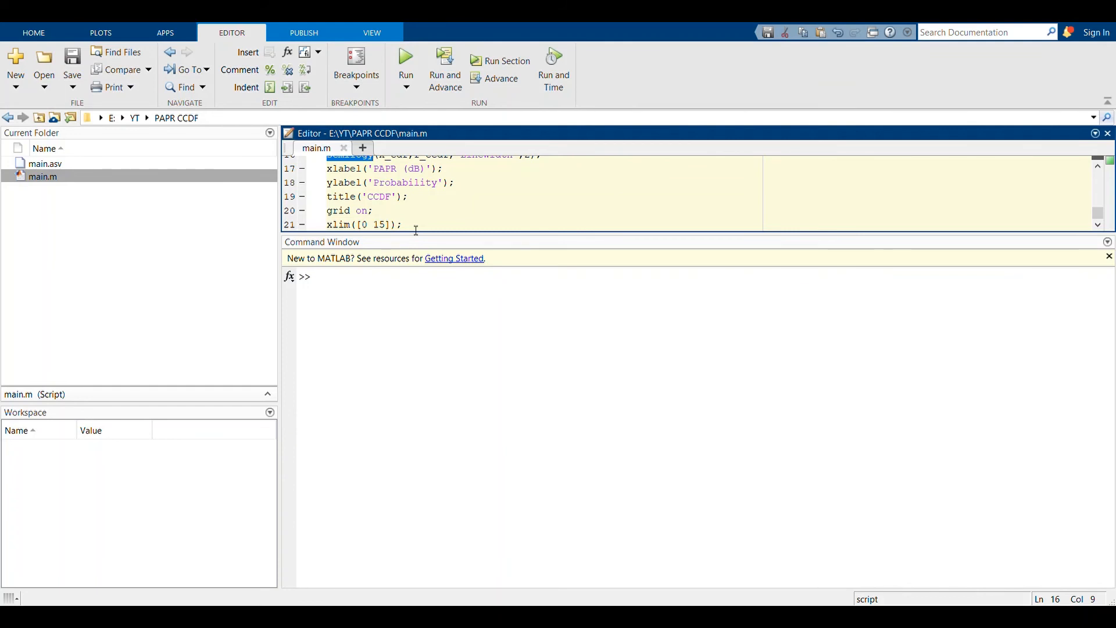
mouse_move(1047, 106)
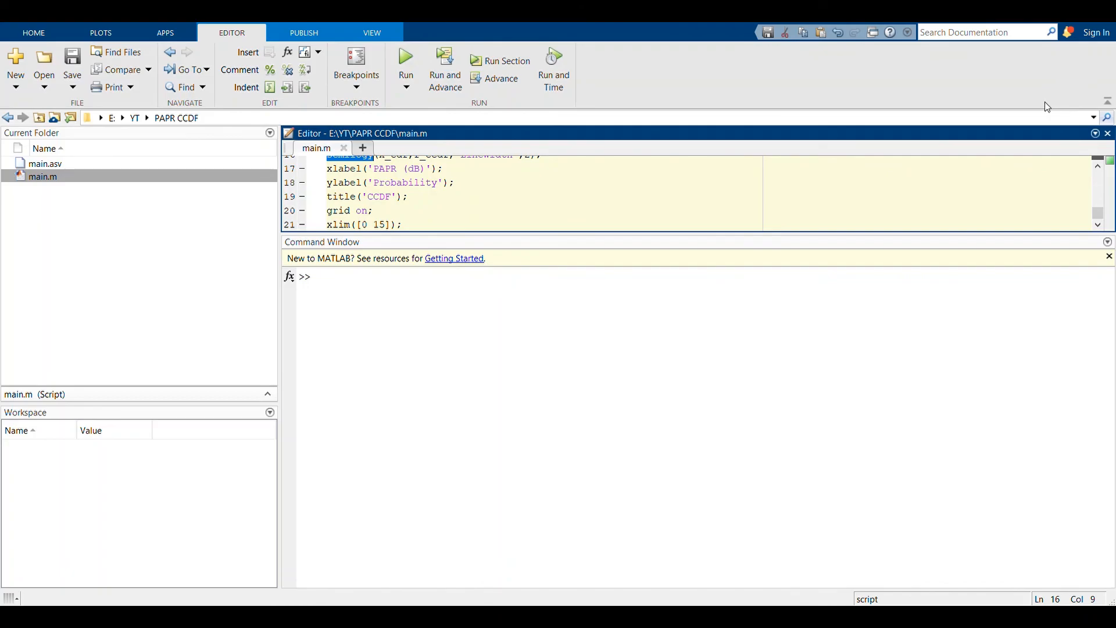
left_click(404, 61)
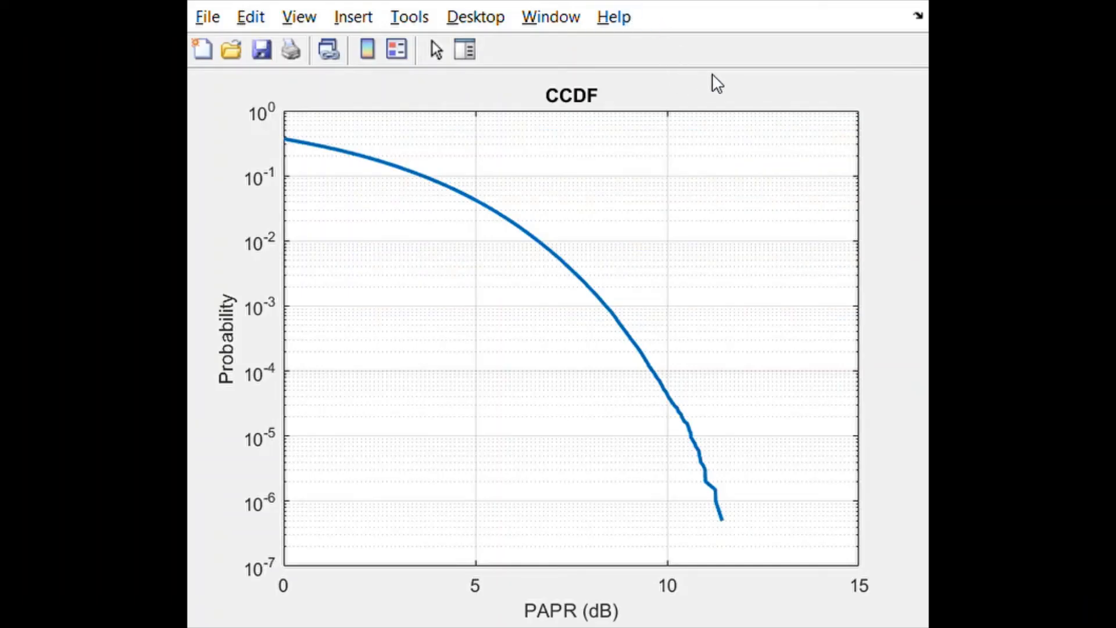
mouse_move(504, 303)
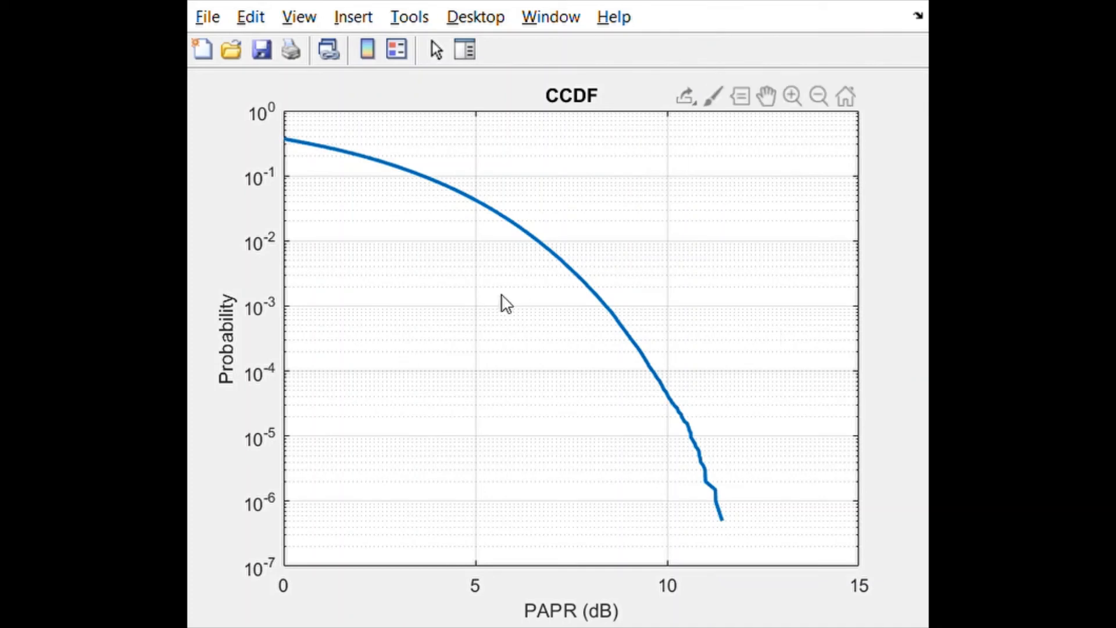
mouse_move(828, 275)
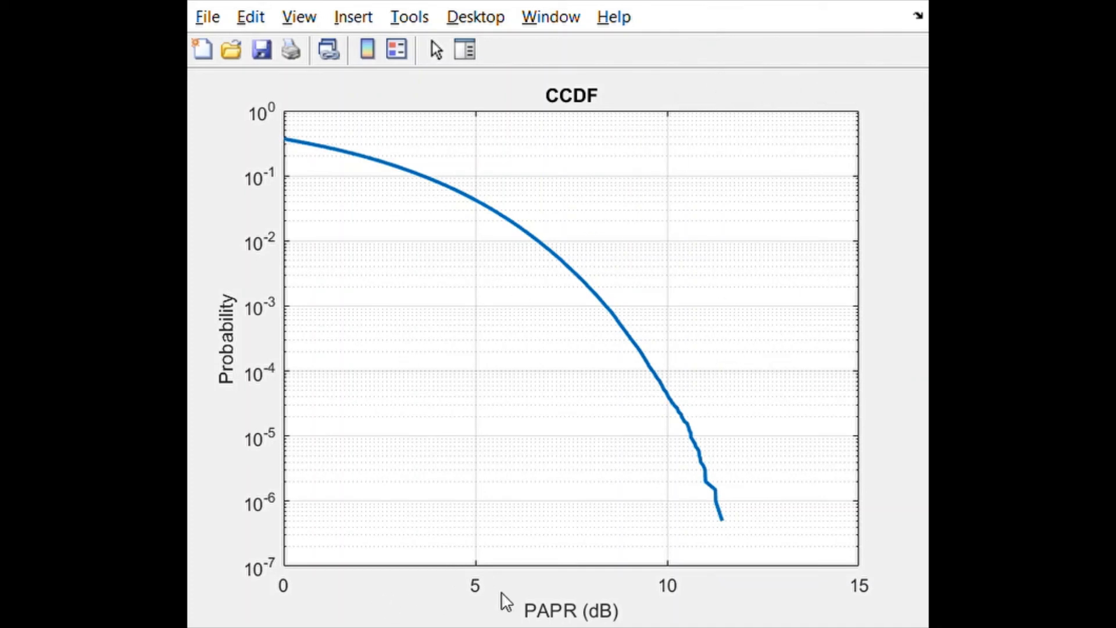
mouse_move(722, 616)
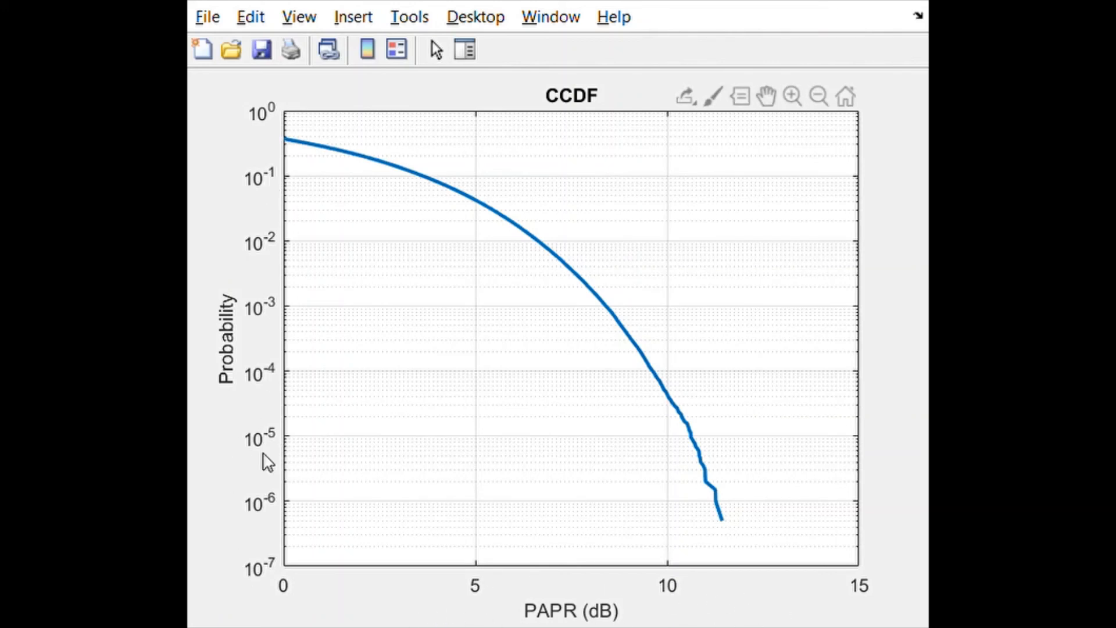
mouse_move(294, 146)
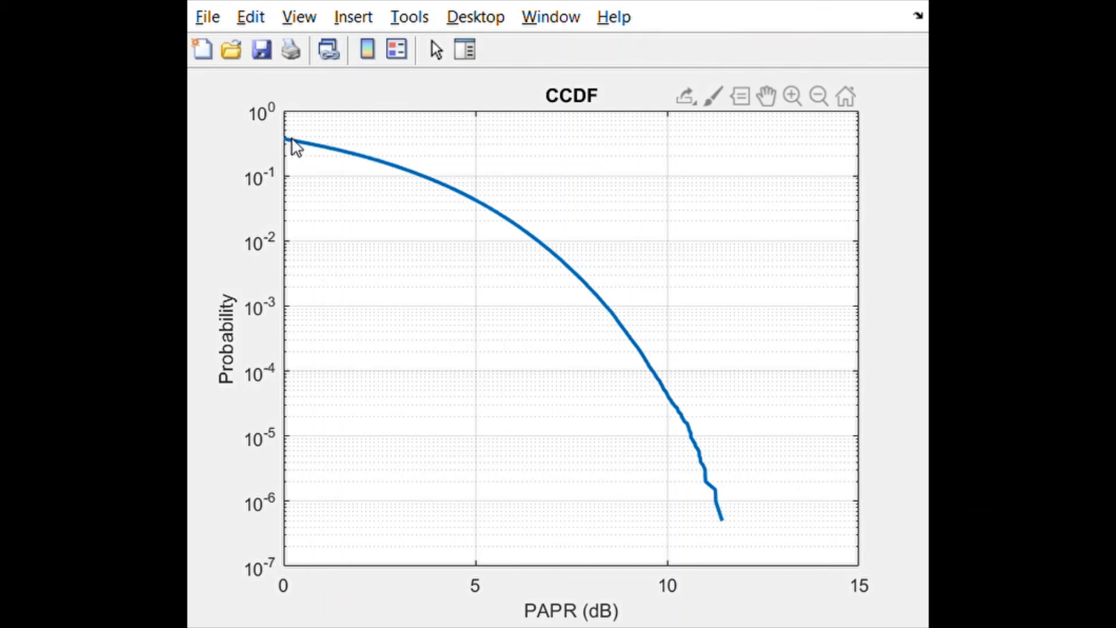
mouse_move(402, 192)
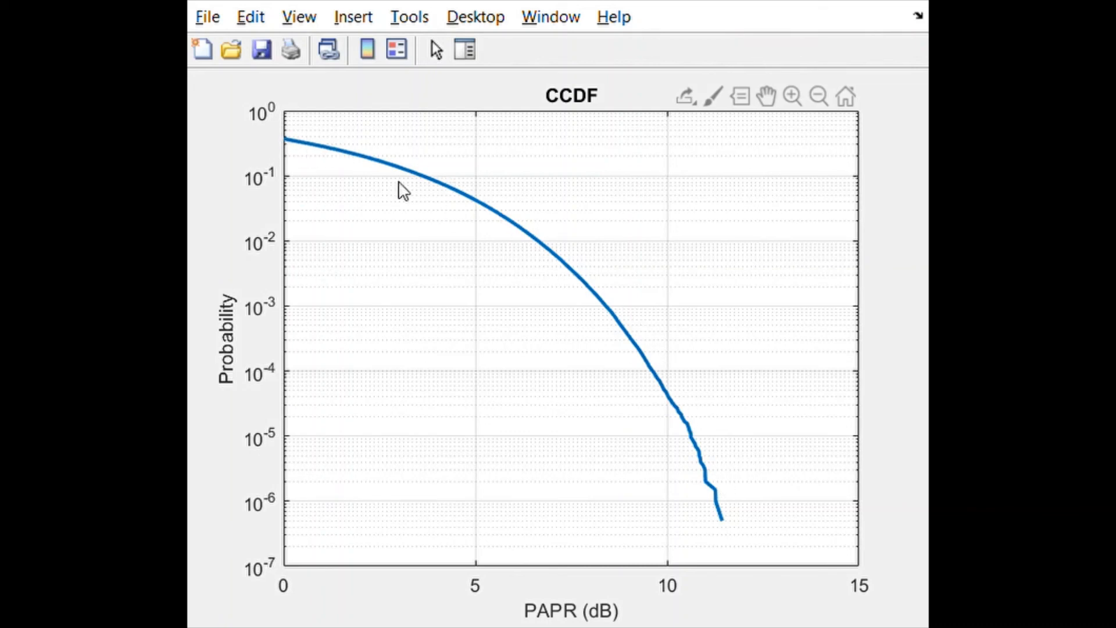
mouse_move(744, 482)
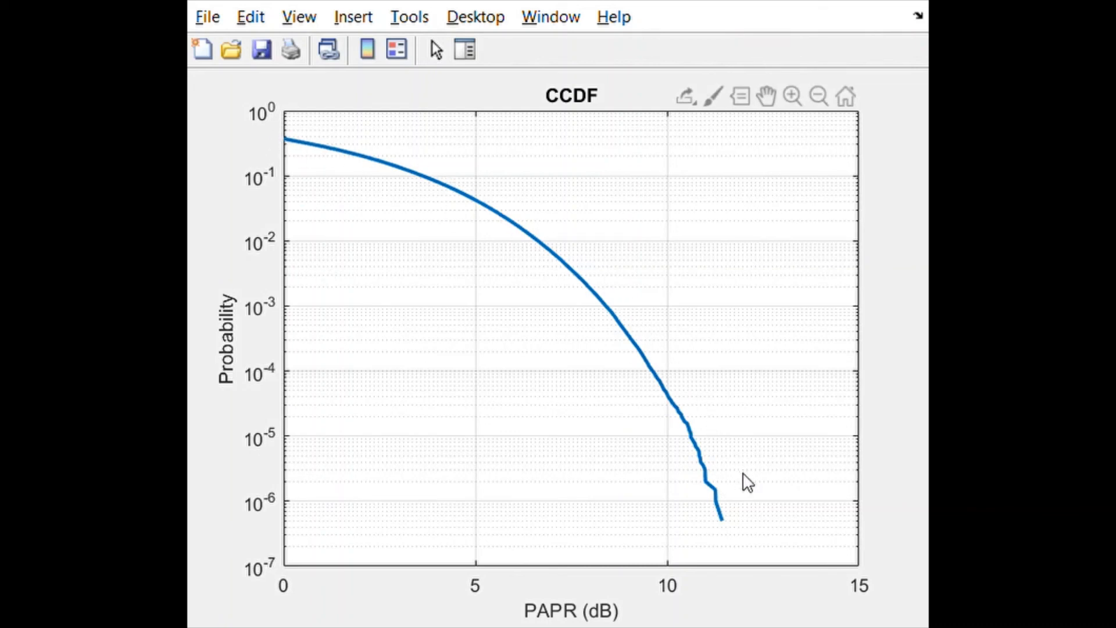
mouse_move(625, 173)
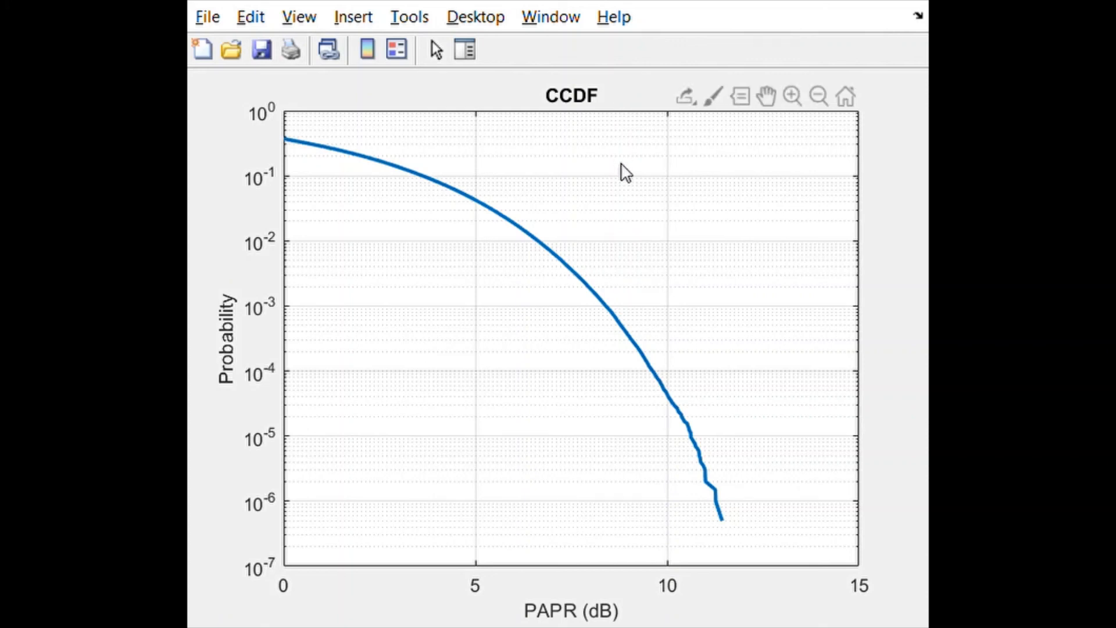
mouse_move(290, 247)
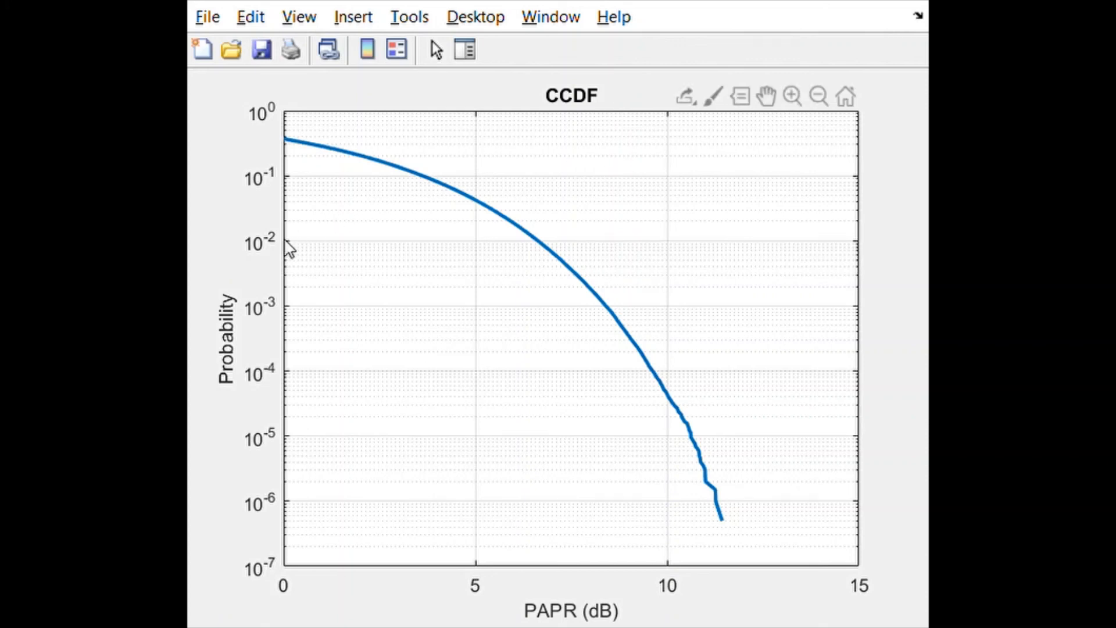
mouse_move(549, 252)
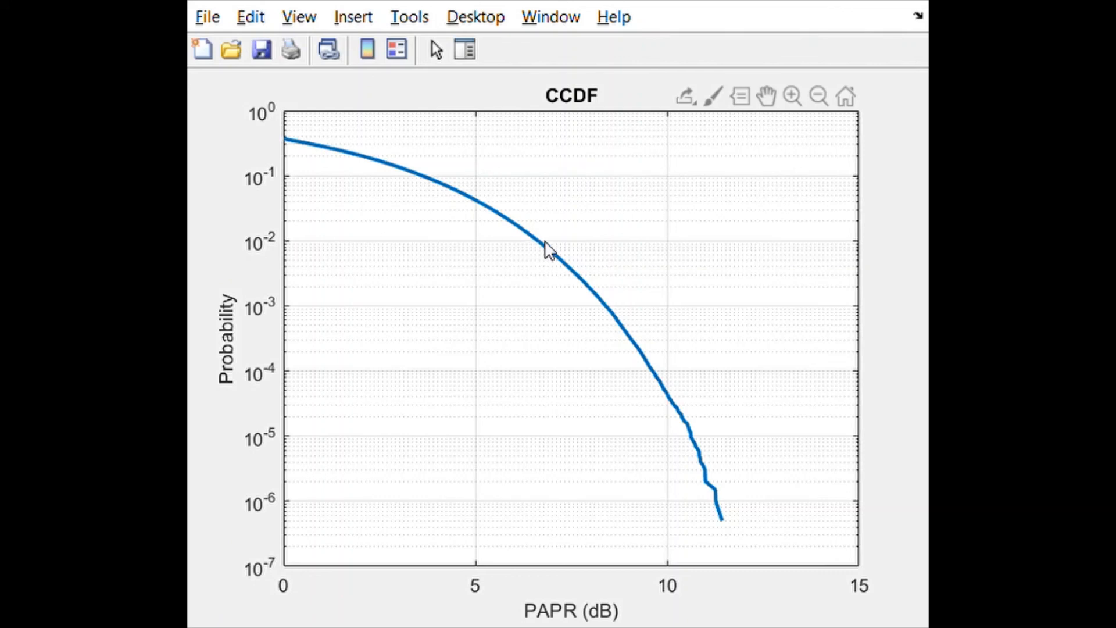
- Read data tips at PAPR 6.602 dB / probability 0.01031 and 9.572 dB / probability 0.0001095
left_click(535, 239)
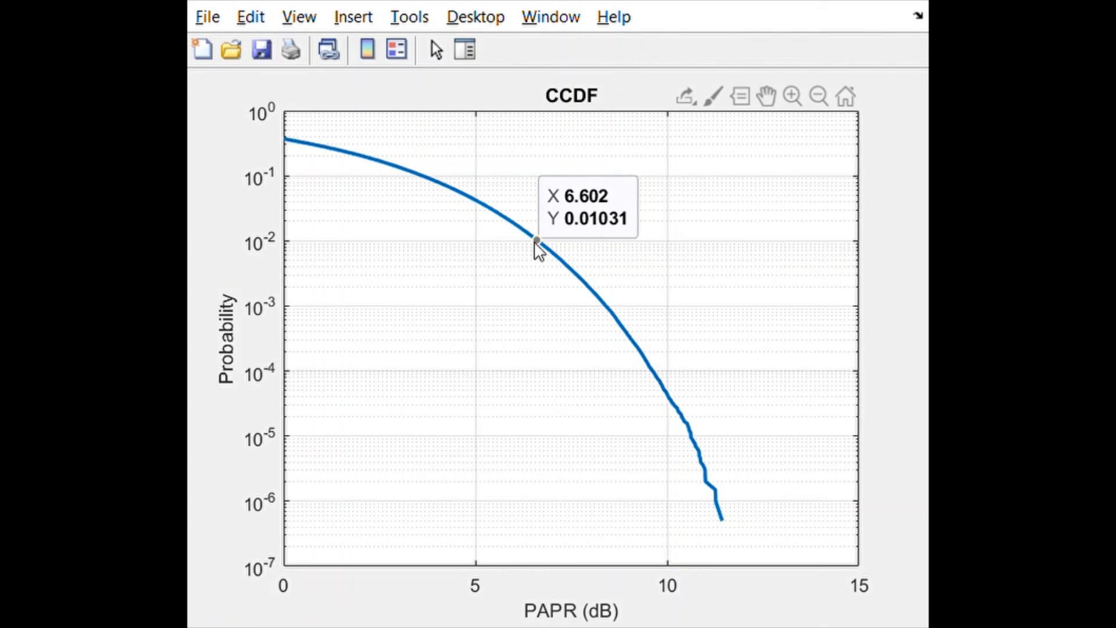
left_click(359, 377)
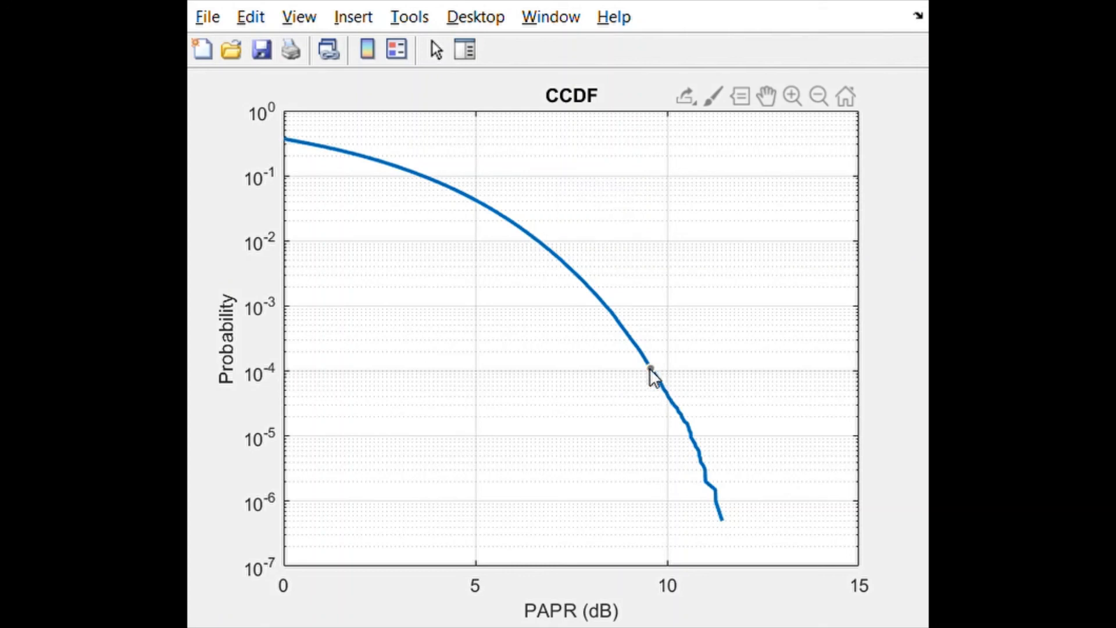
left_click(649, 369)
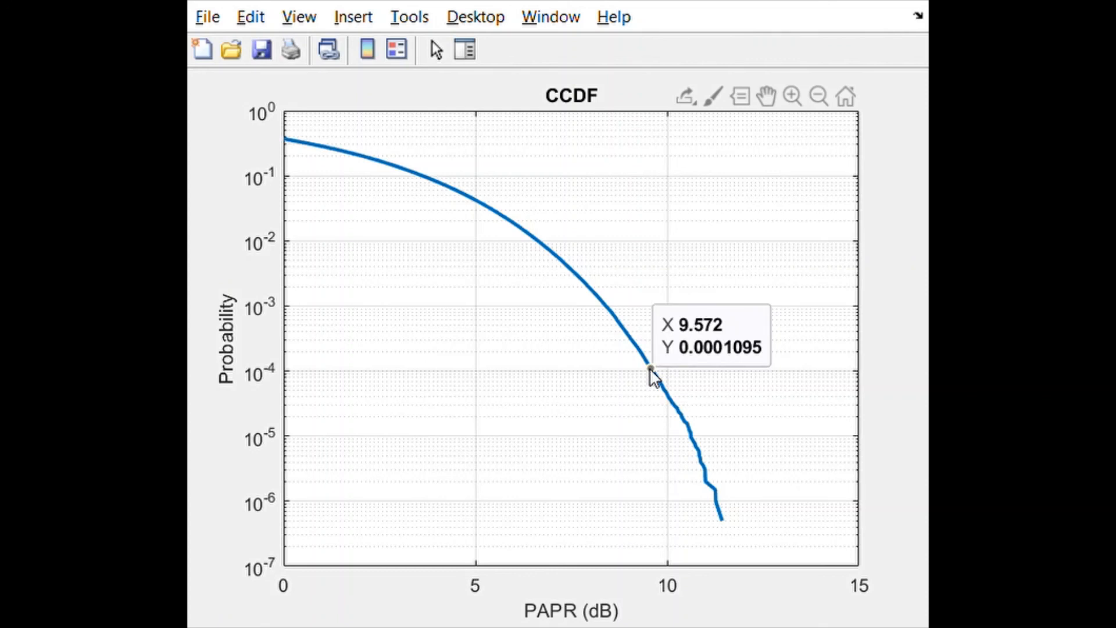